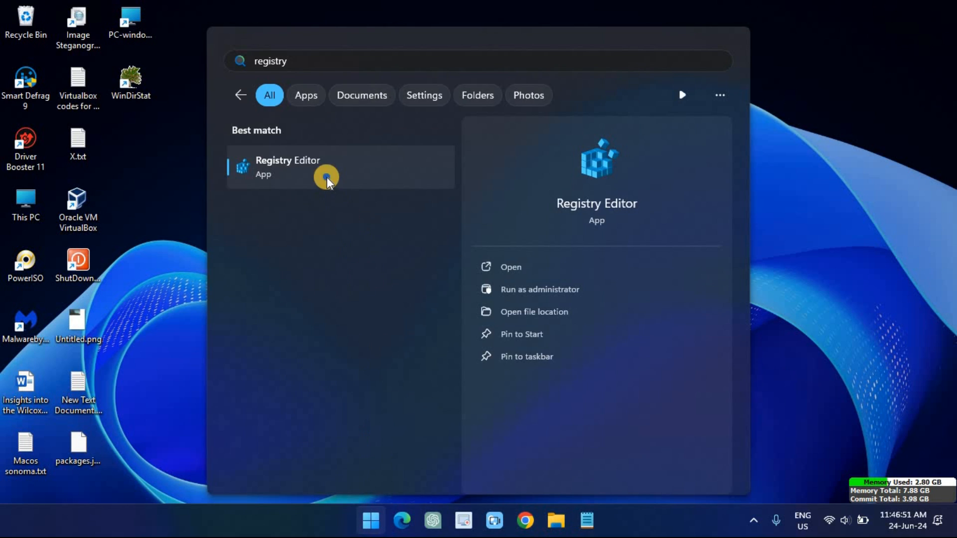
Step: Run the Registry Editor search result as administrator from its right-click menu
right_click(325, 177)
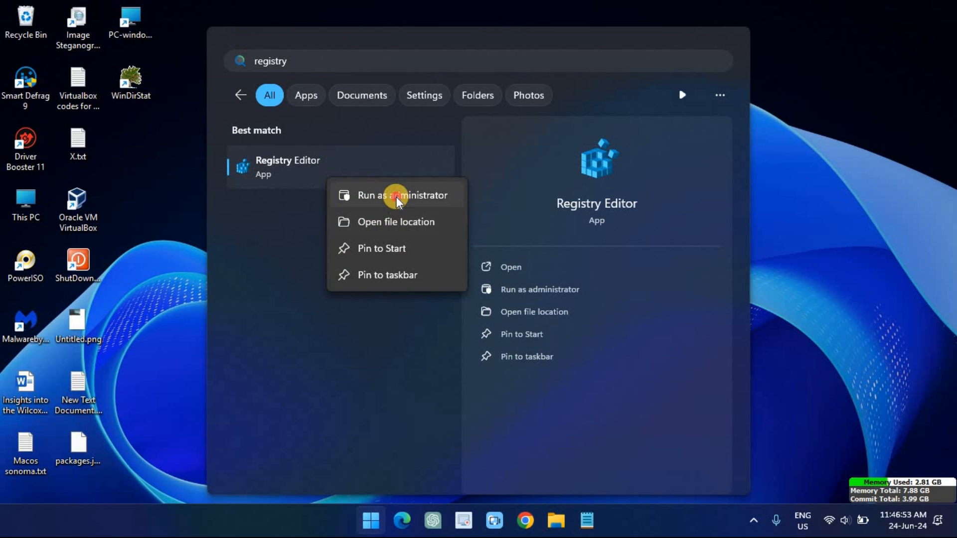
left_click(398, 195)
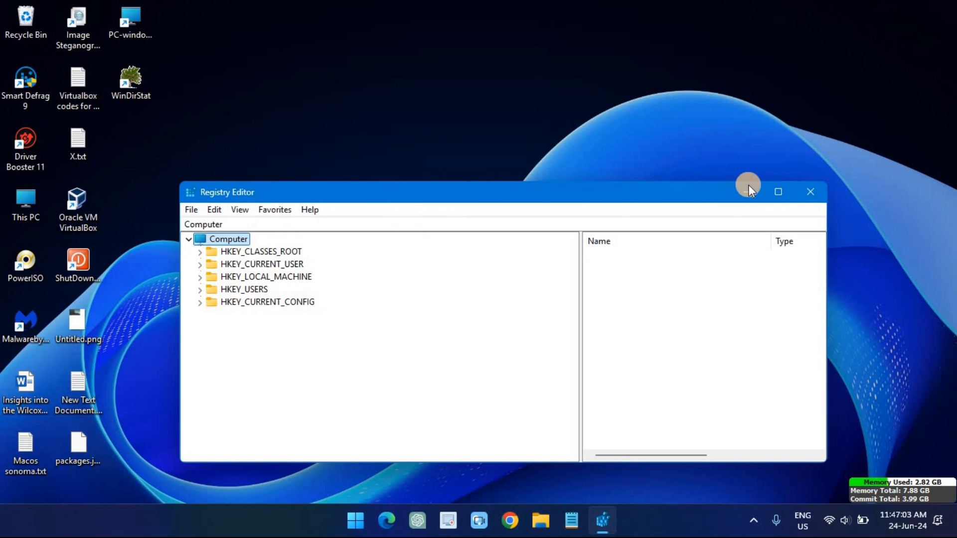
Step: Maximize the editor and select HKEY_CLASSES_ROOT\AppID\{86F80216-5DD6-4F43-953B-35EF40A35AEE}
left_click(779, 192)
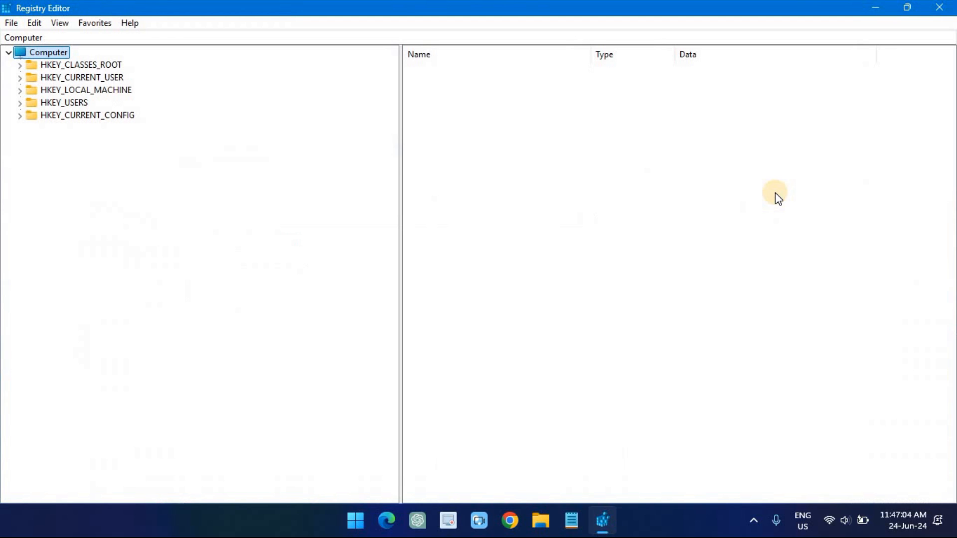
mouse_move(86, 94)
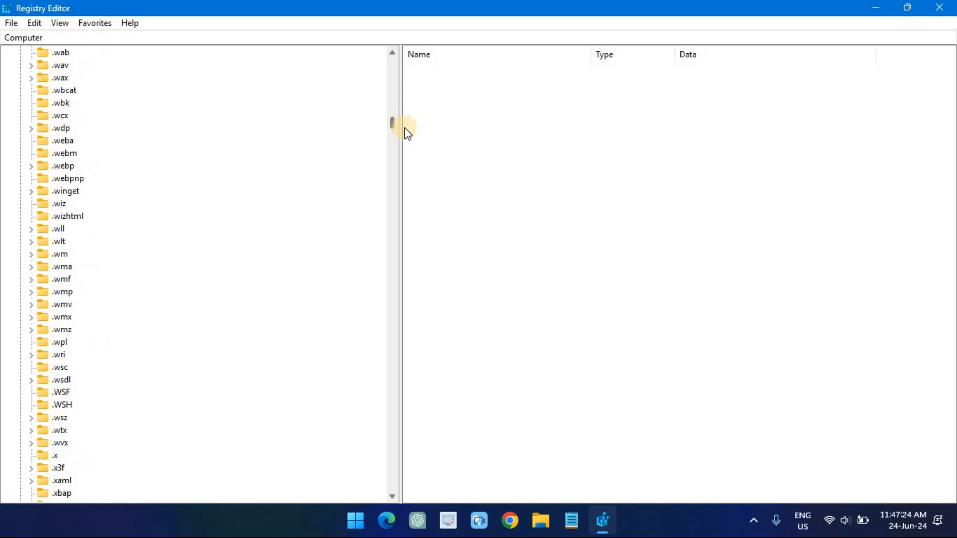
left_click_drag(392, 125, 392, 137)
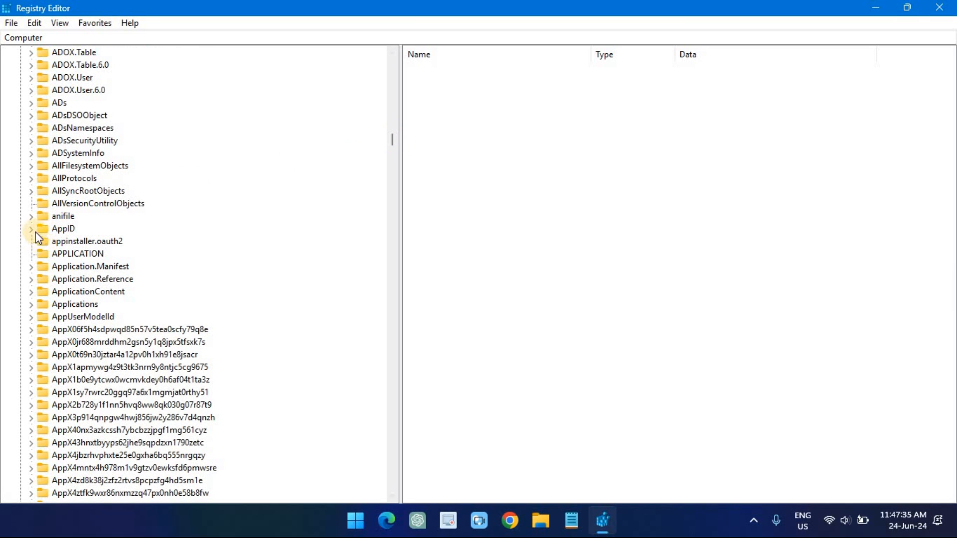
left_click(32, 228)
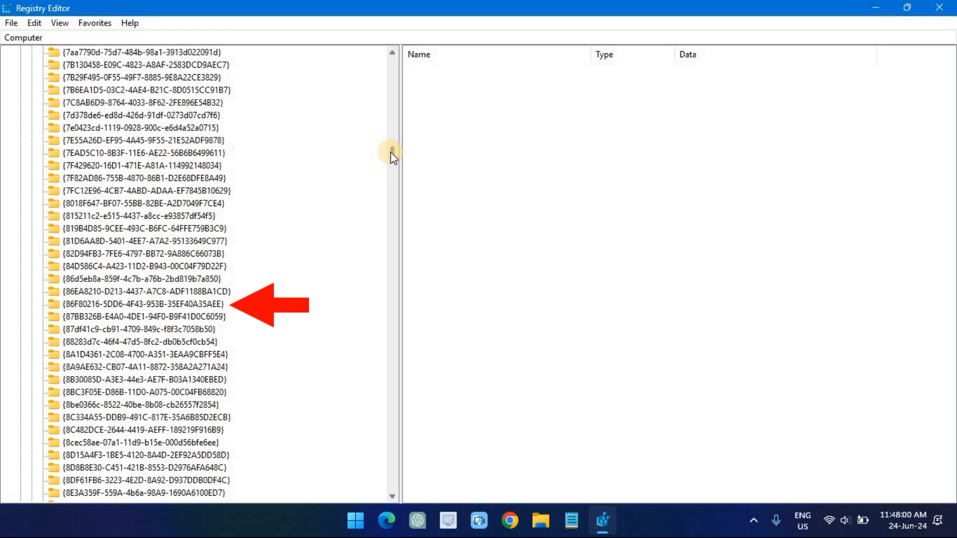
left_click(135, 304)
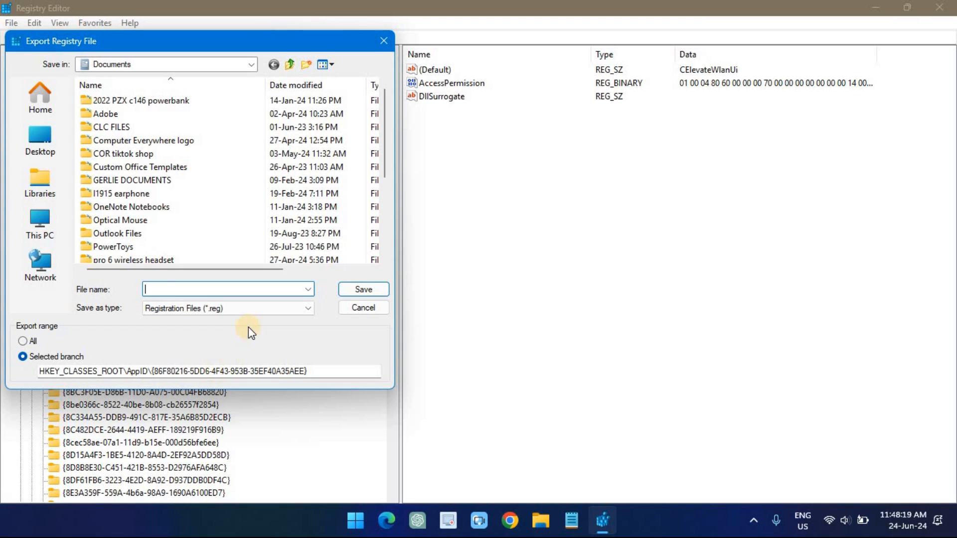
Step: Save the selected branch export as 'preventwifipass' in Documents
type("preventw")
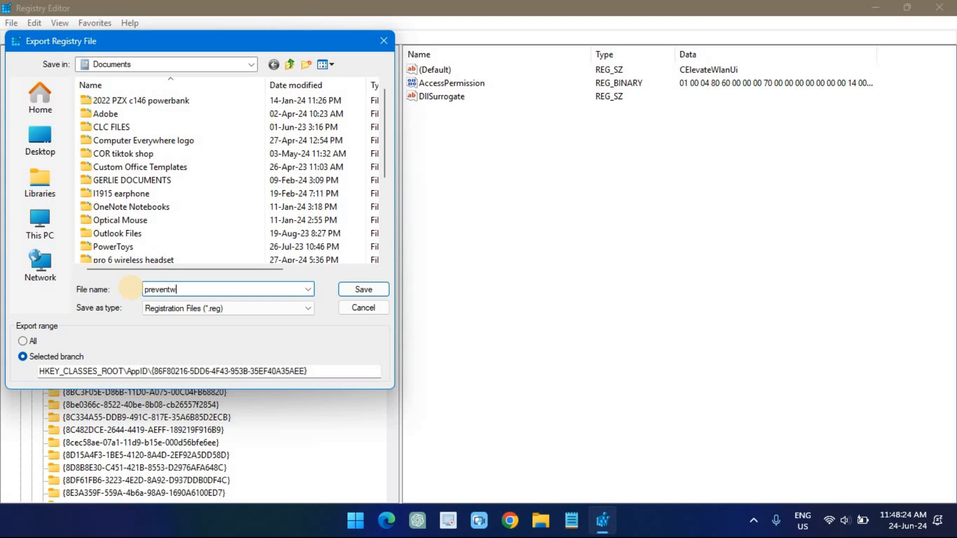
type("ifipass")
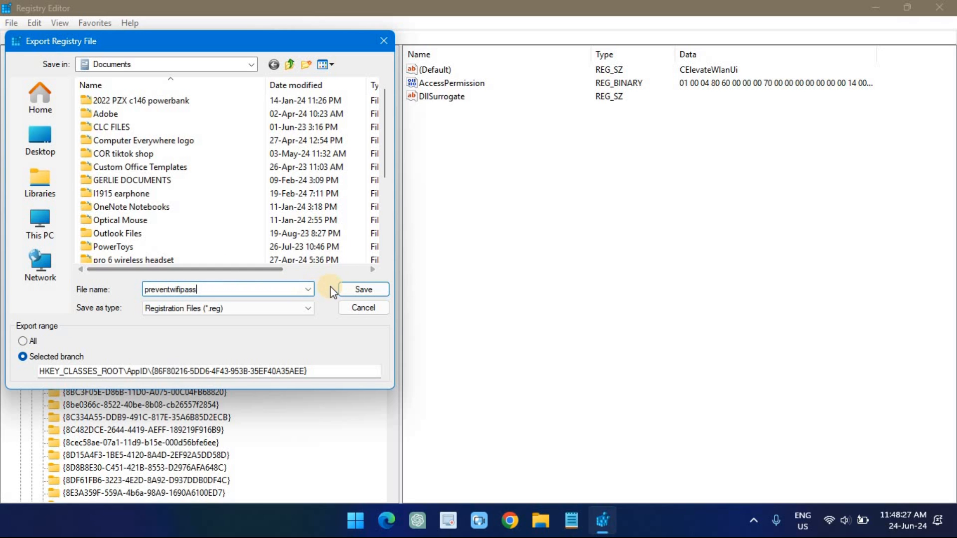
left_click(363, 290)
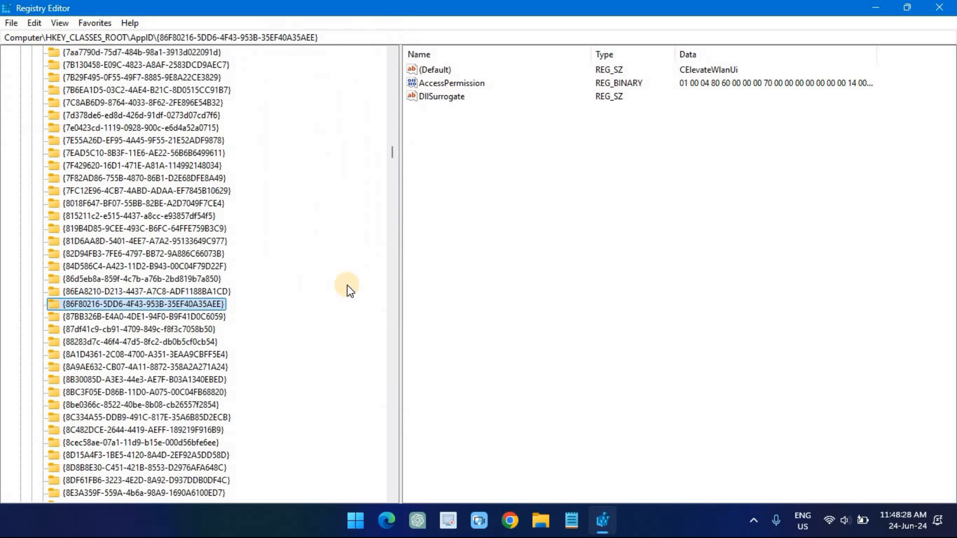
Step: Open the key's Permissions dialog and its Advanced security settings
right_click(145, 305)
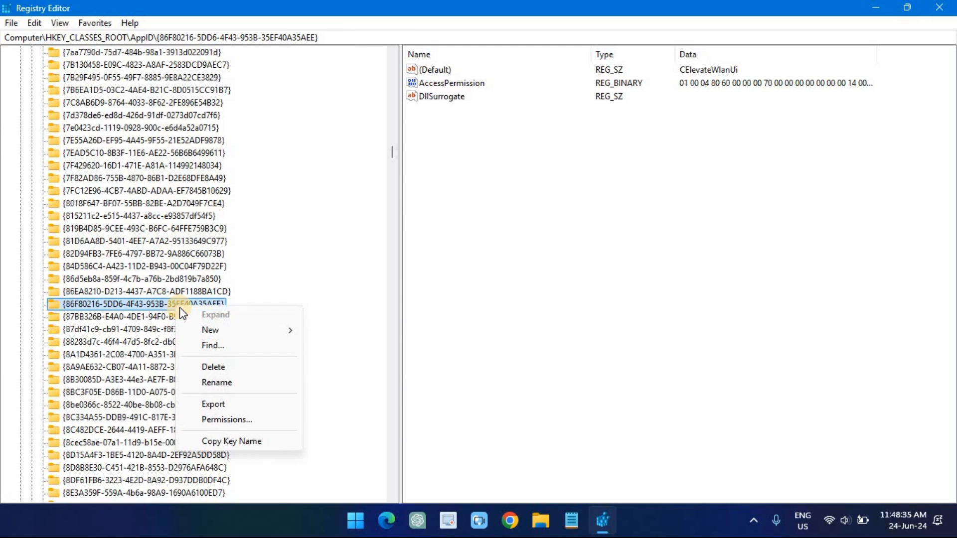
left_click(227, 420)
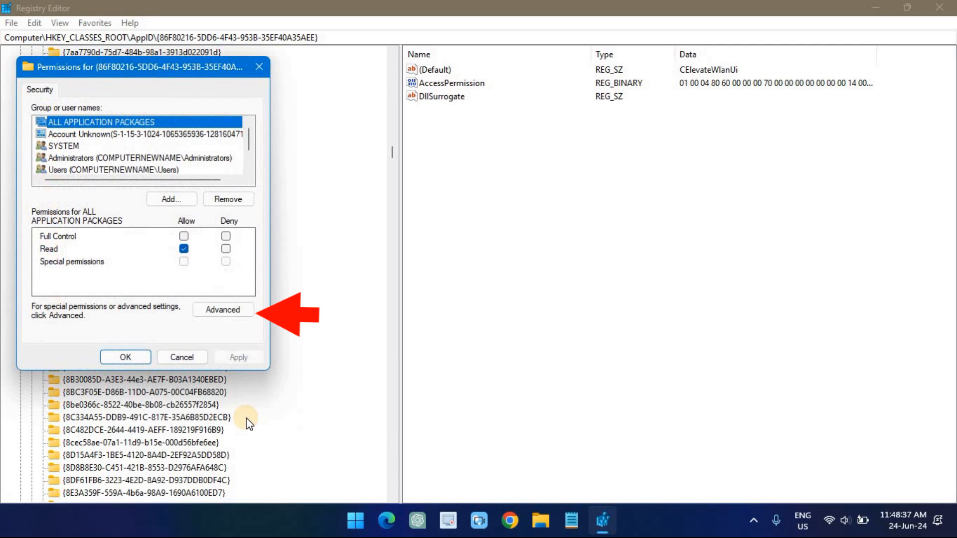
left_click(223, 310)
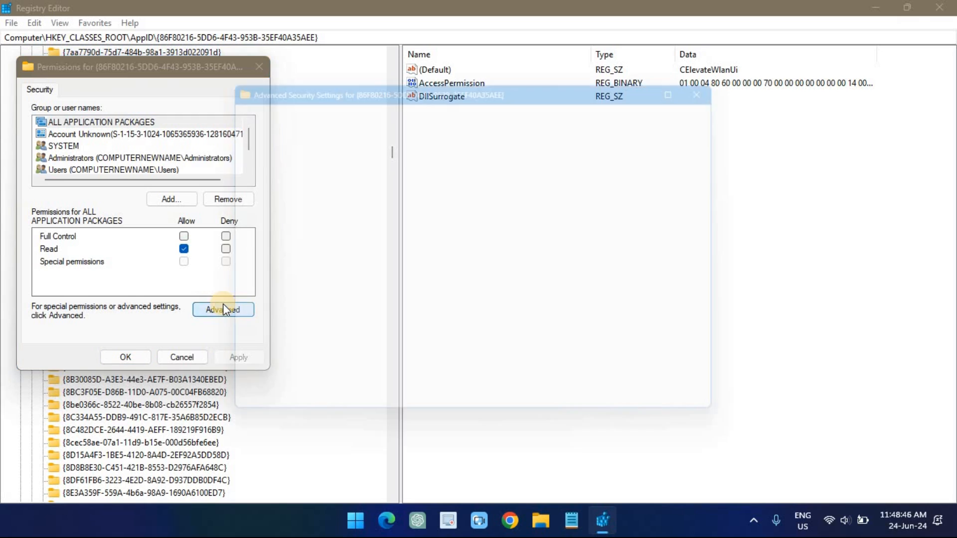
left_click(224, 309)
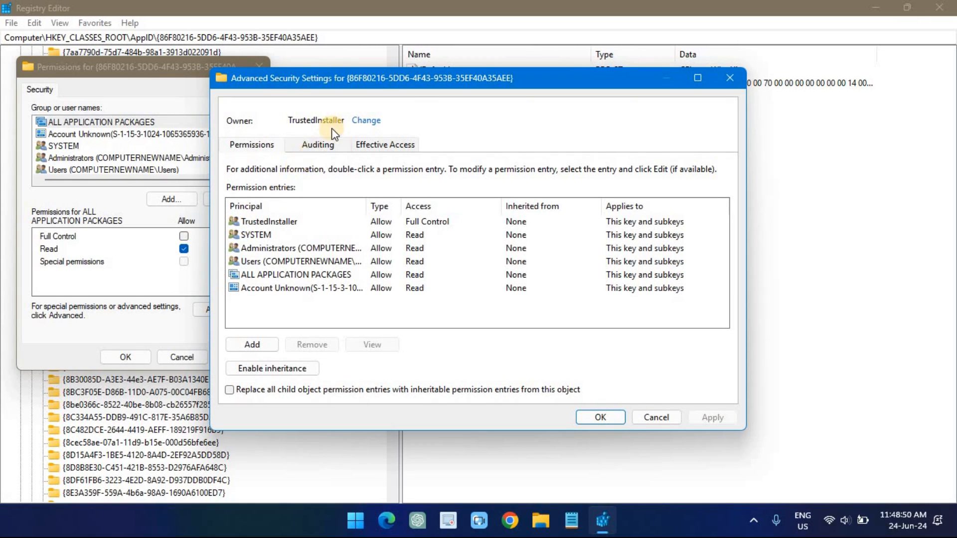
Step: Change the key's owner from TrustedInstaller to the verified Administrators group
left_click(366, 120)
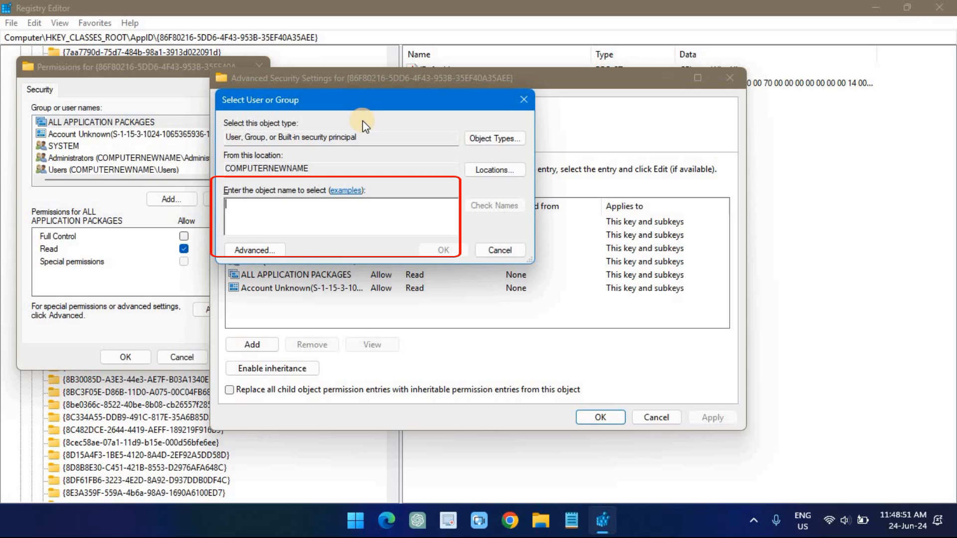
type("Administrators")
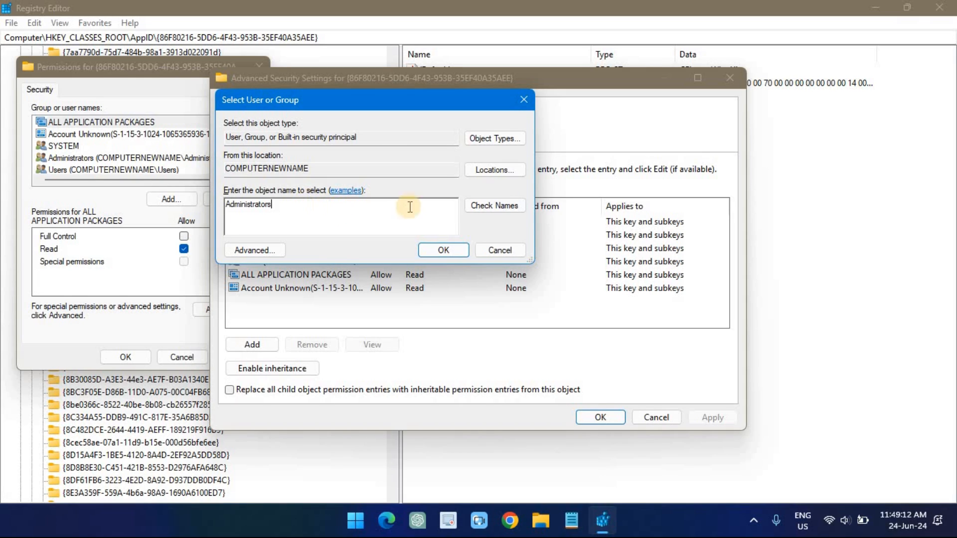
left_click(495, 205)
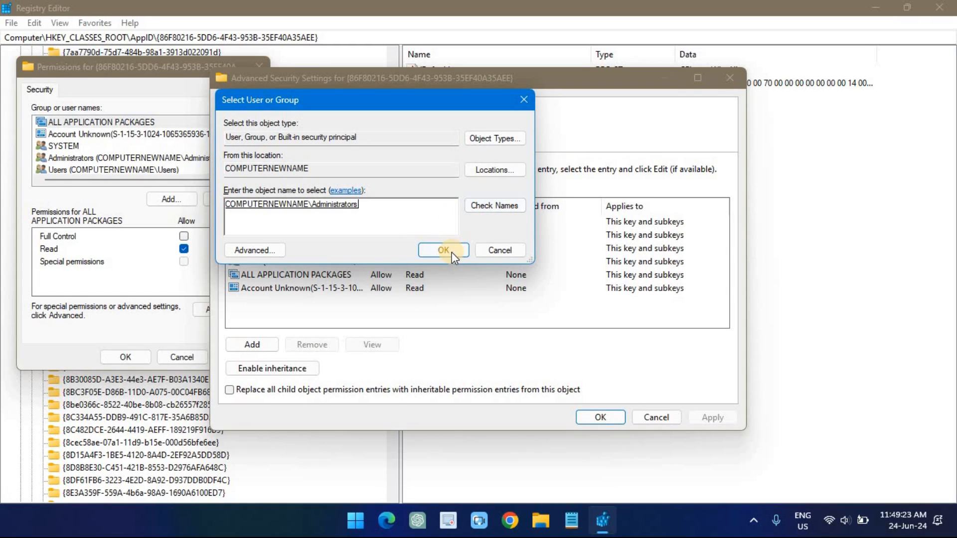
left_click(443, 249)
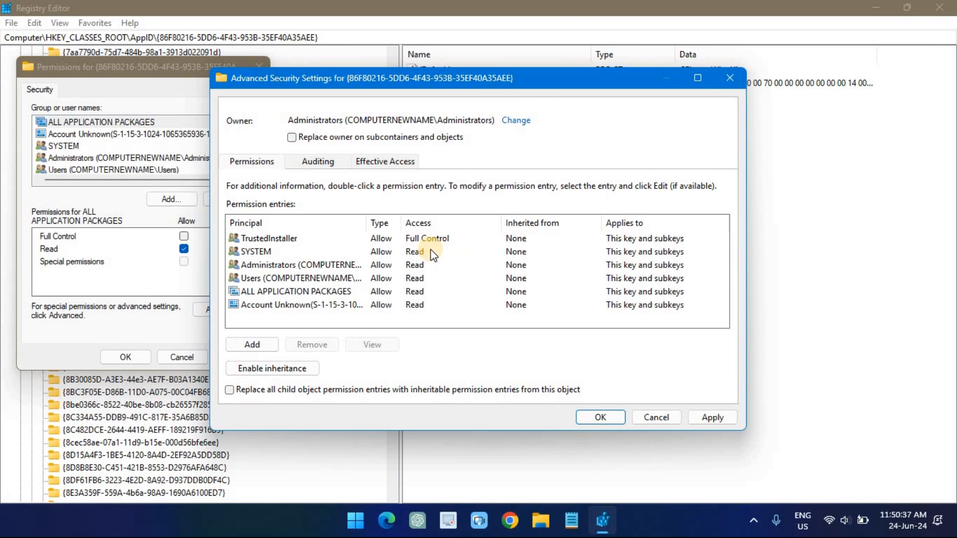
Step: Remove TrustedInstaller, Administrators, Users, ALL APPLICATION PACKAGES and unknown account entries, then apply
left_click(270, 238)
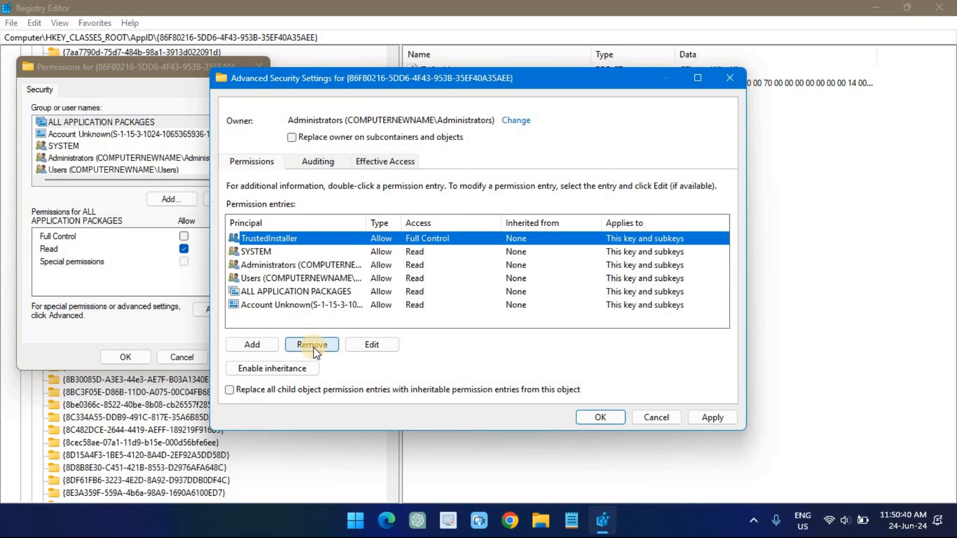
left_click(312, 345)
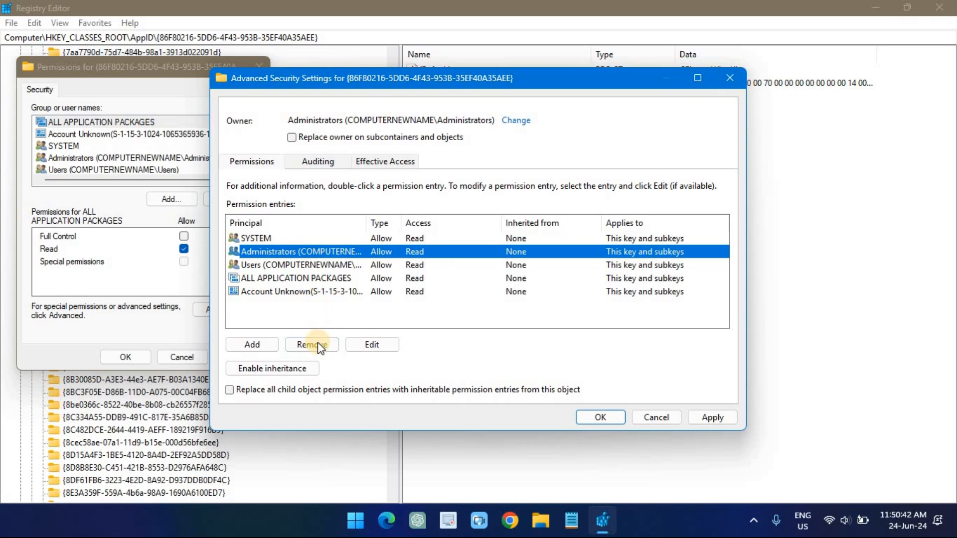
left_click(312, 345)
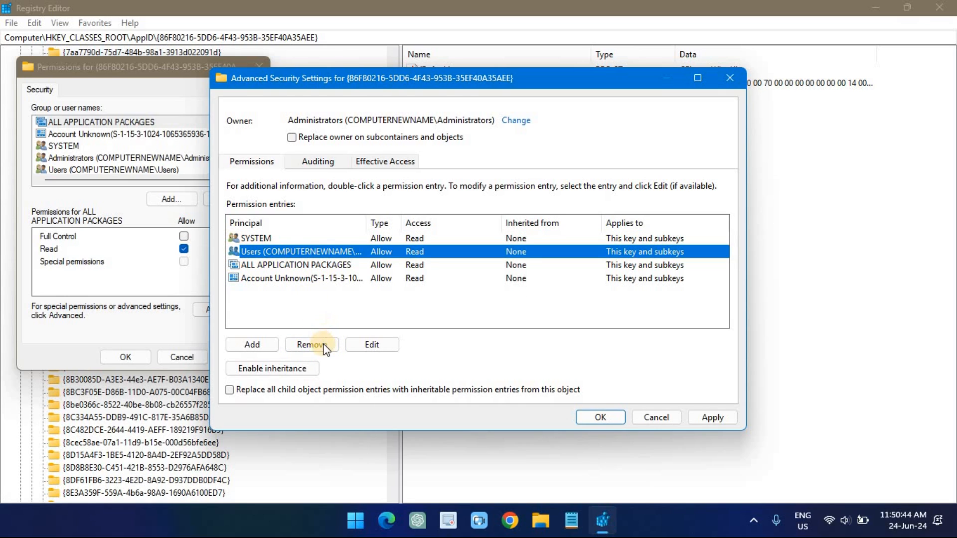
left_click(312, 344)
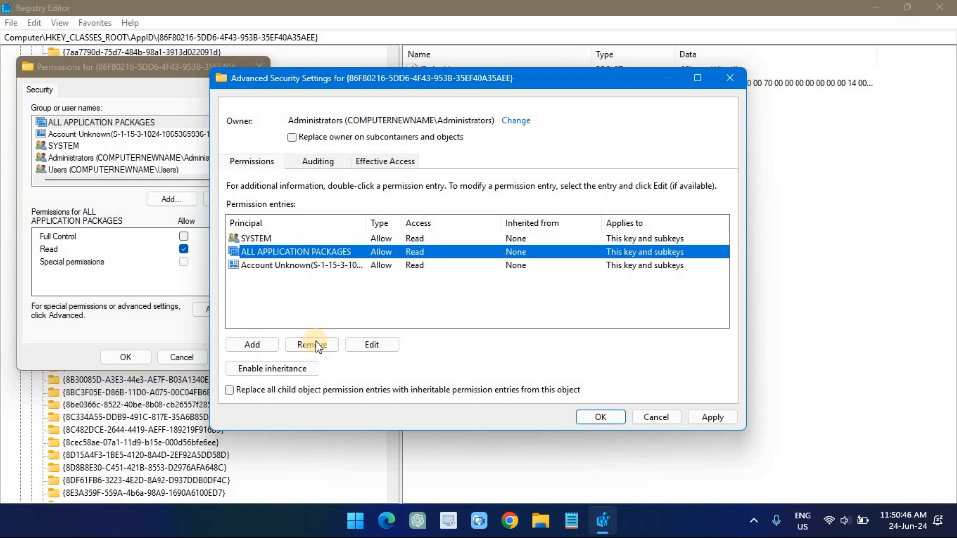
left_click(312, 344)
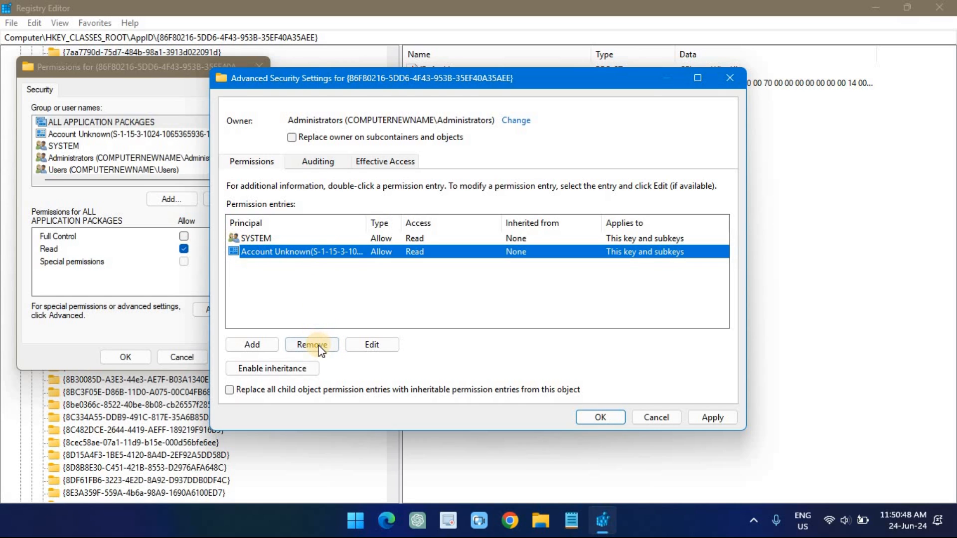
left_click(312, 344)
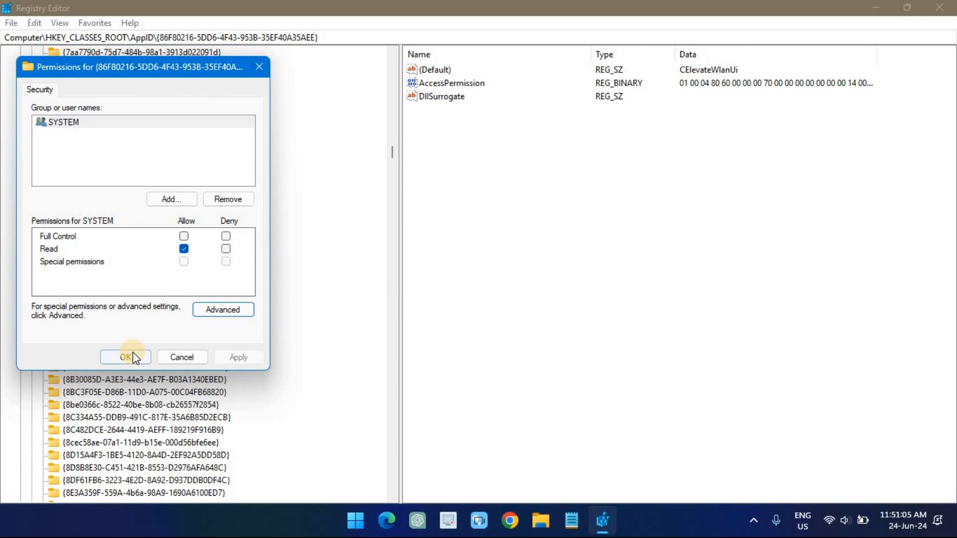
left_click(125, 358)
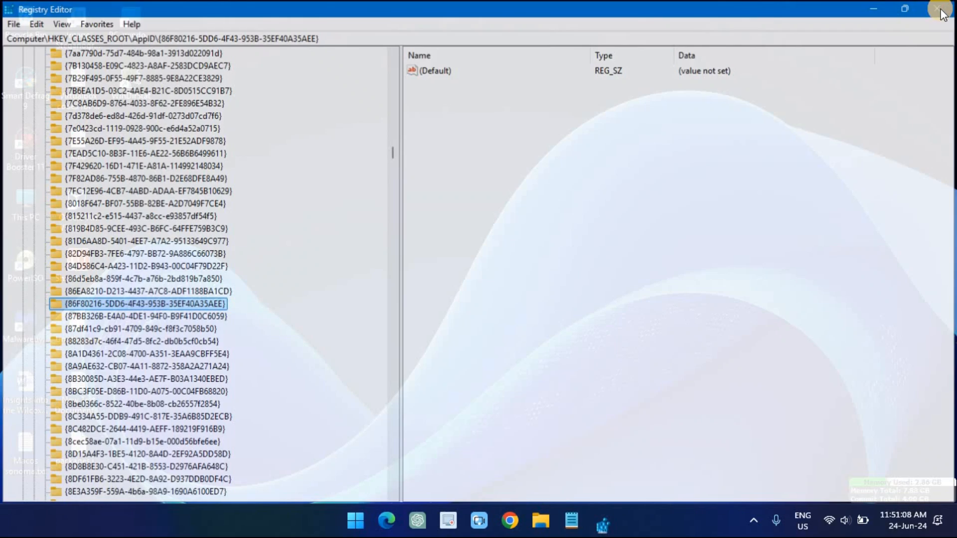
Step: Close the Registry Editor window
left_click(357, 534)
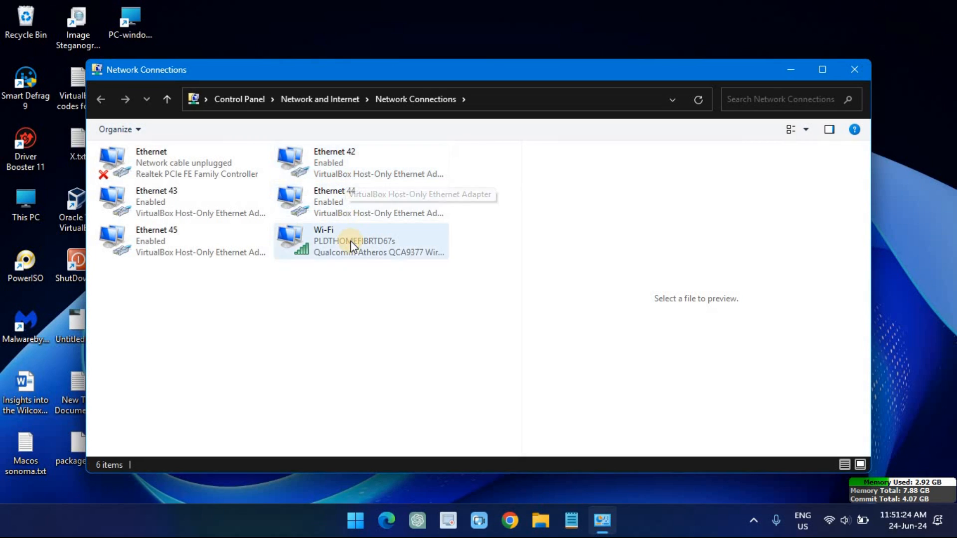
Step: Open the Wi-Fi connection's Wireless Properties on the Security tab to check the key
double_click(344, 243)
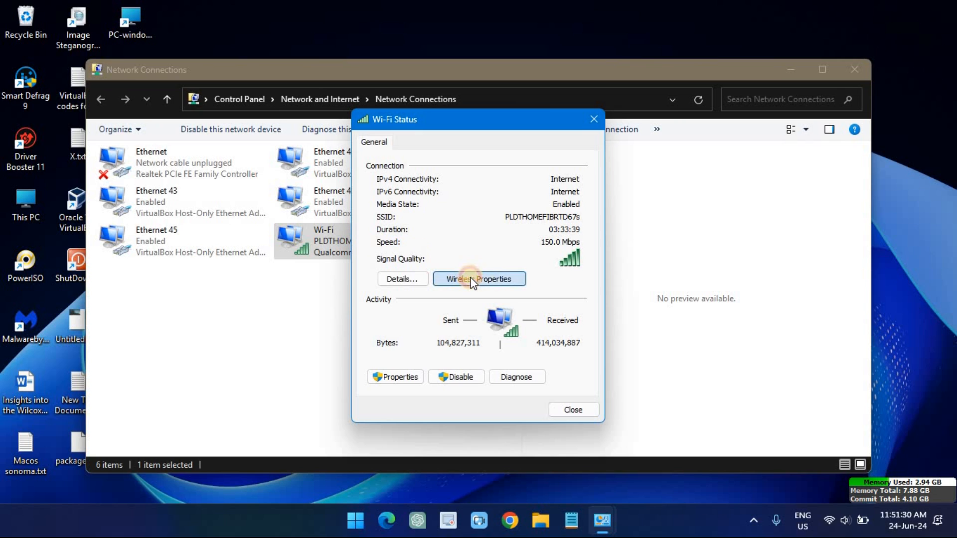
left_click(479, 278)
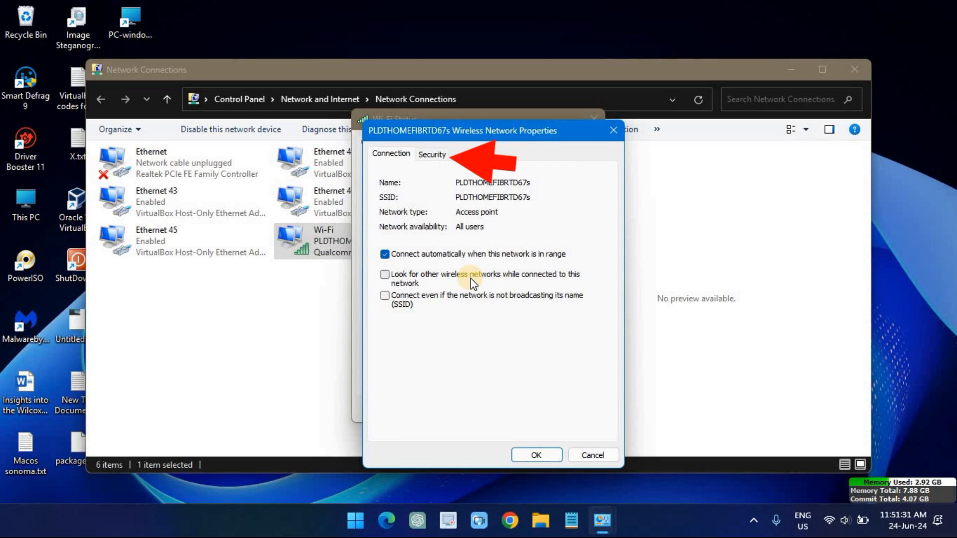
left_click(432, 154)
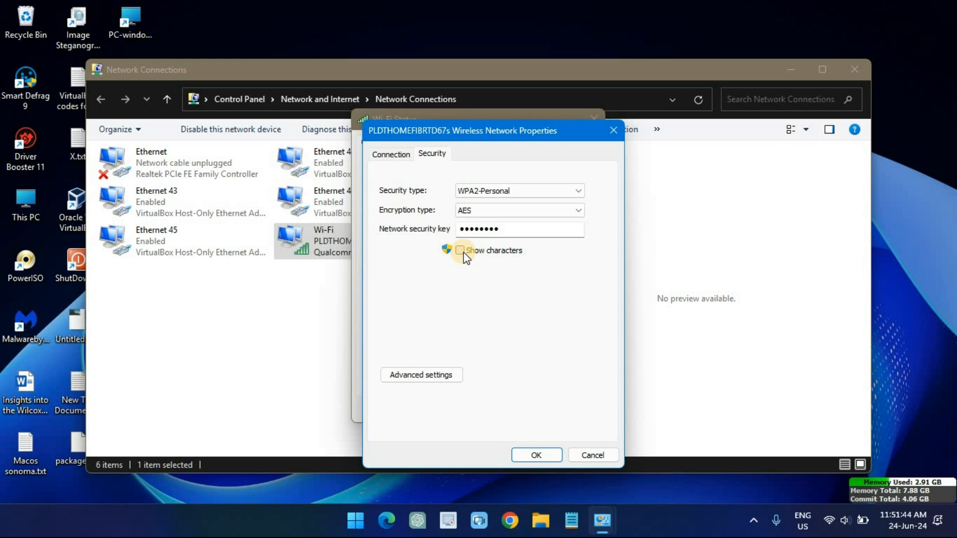
mouse_move(482, 253)
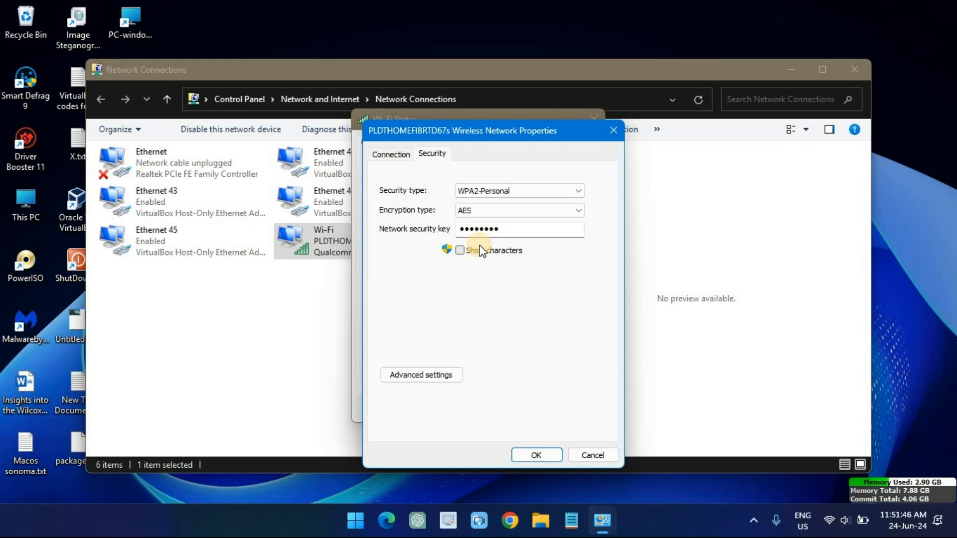